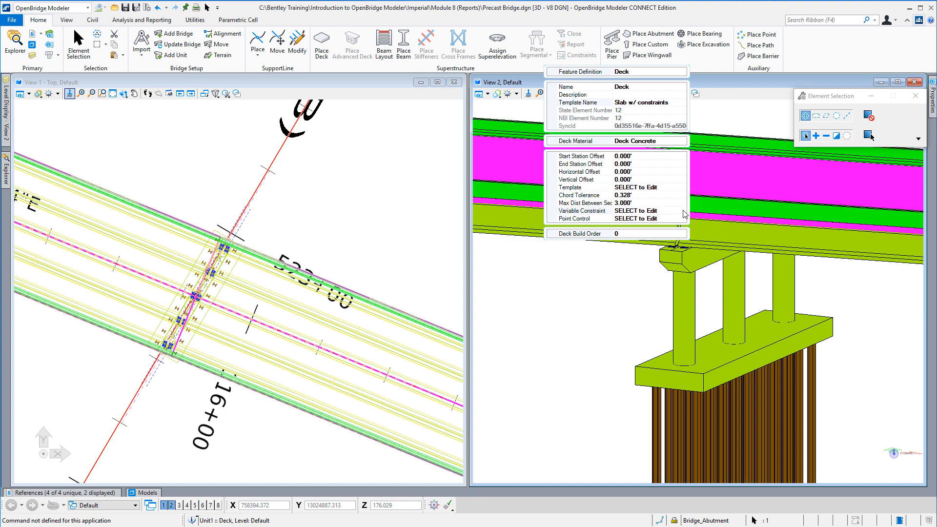
# Open the deck's Variable Constraint editor from the Deck properties
pyautogui.click(636, 211)
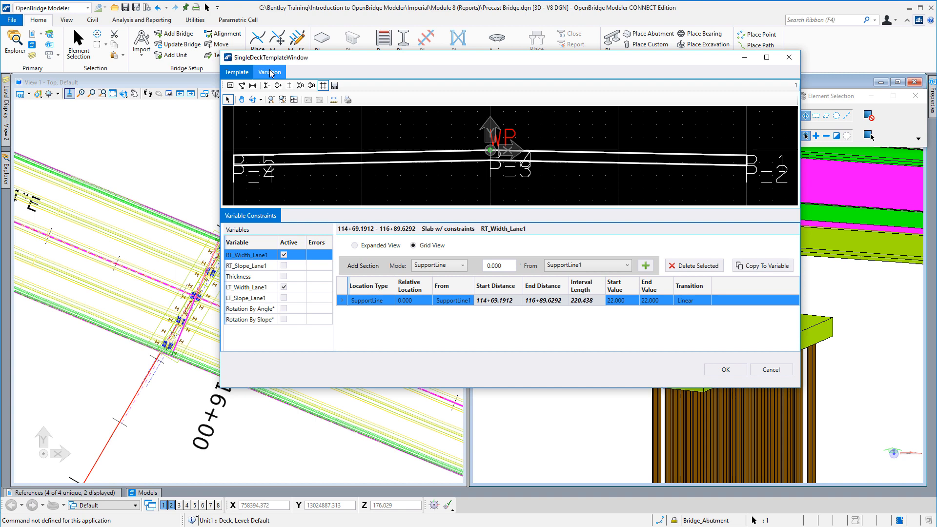
# Review the RT_Width_Lane1 and LT_Width_Lane1 variation graphs, then select Thickness
pyautogui.click(269, 72)
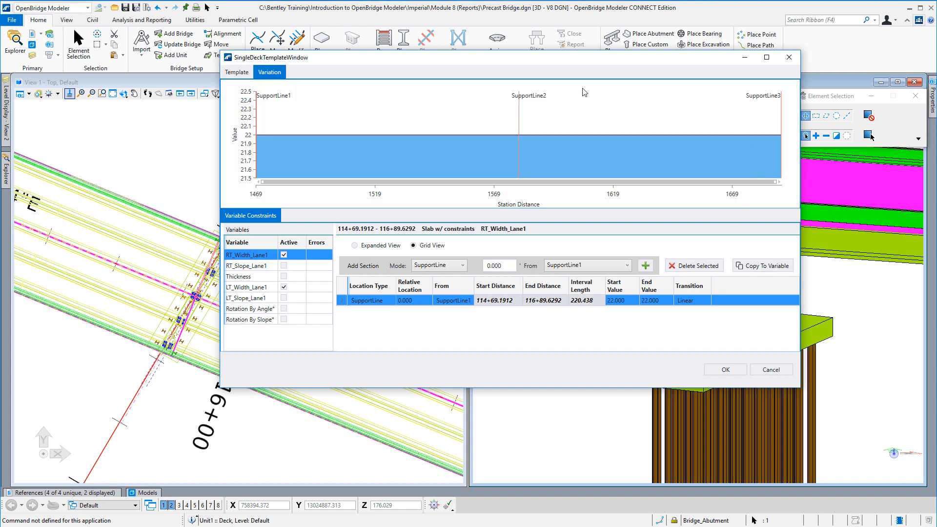
pyautogui.moveTo(476, 207)
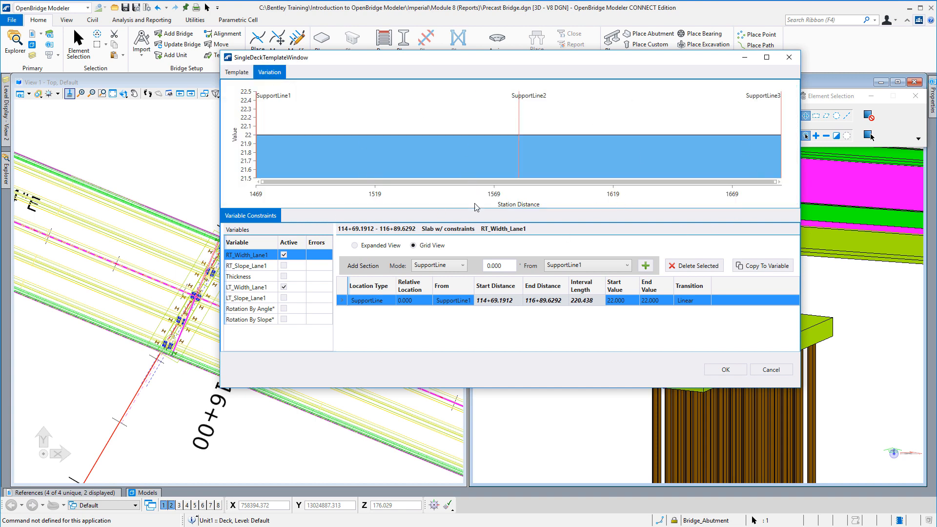
pyautogui.moveTo(411, 163)
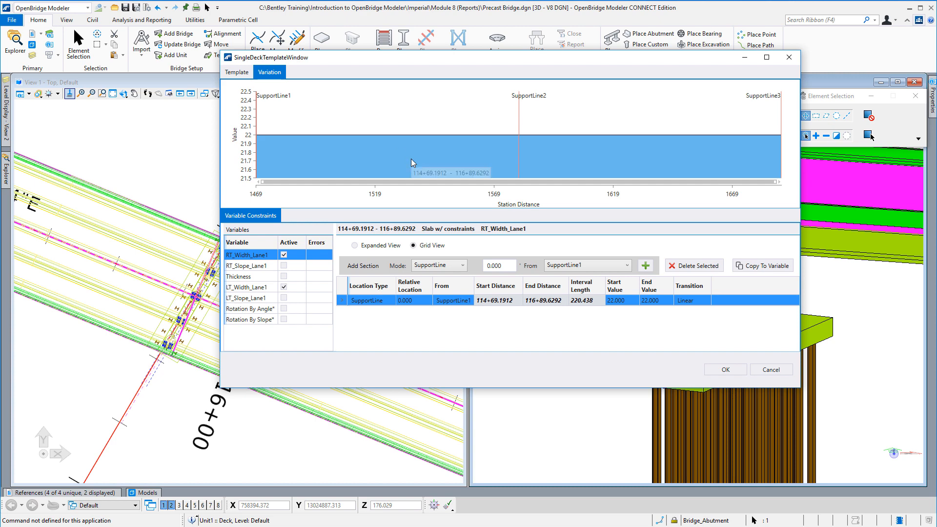
pyautogui.moveTo(249, 258)
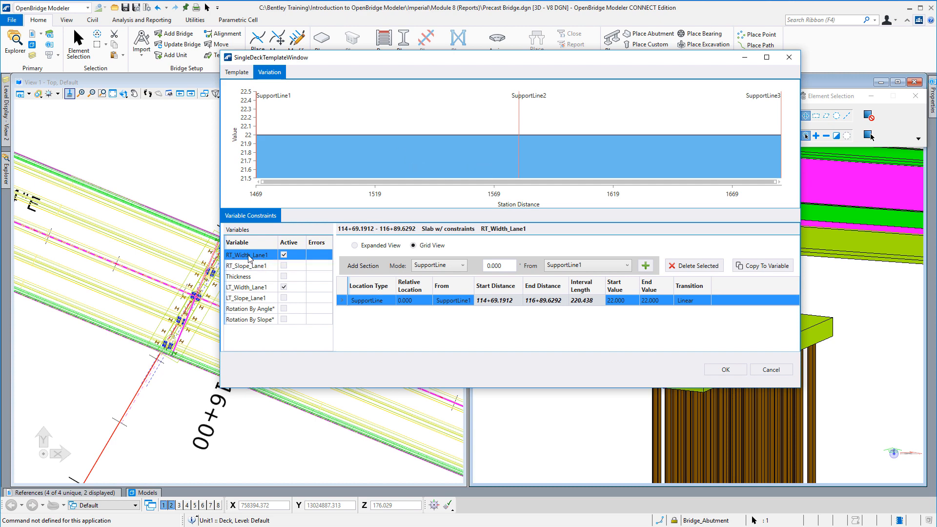
pyautogui.click(248, 286)
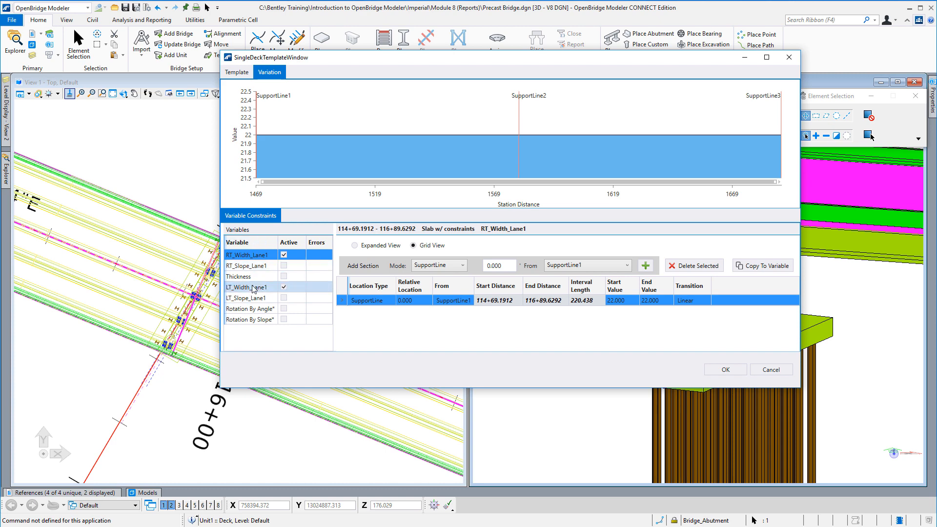
pyautogui.moveTo(290, 295)
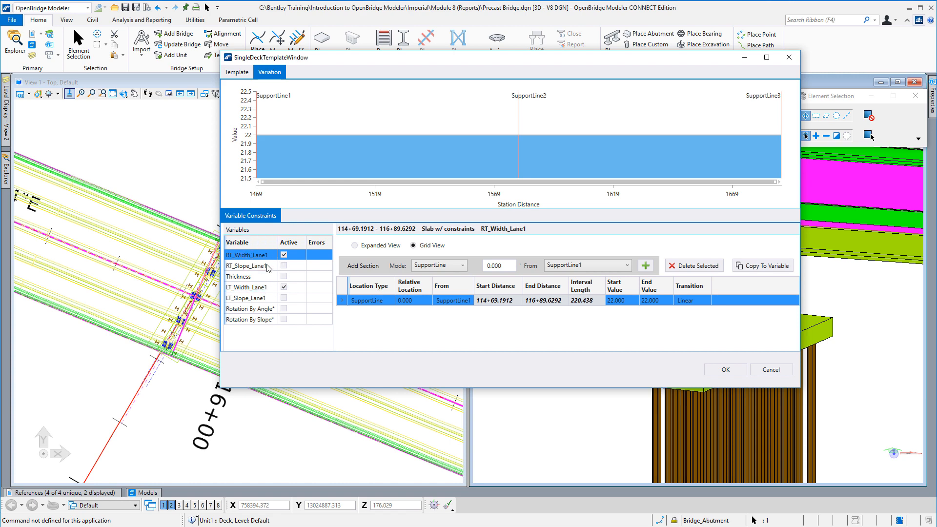
pyautogui.click(247, 287)
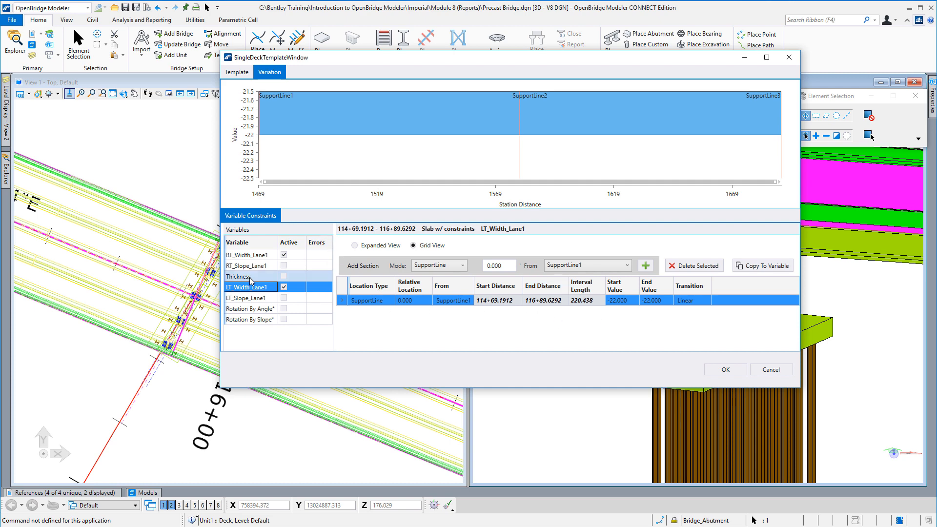
pyautogui.click(238, 276)
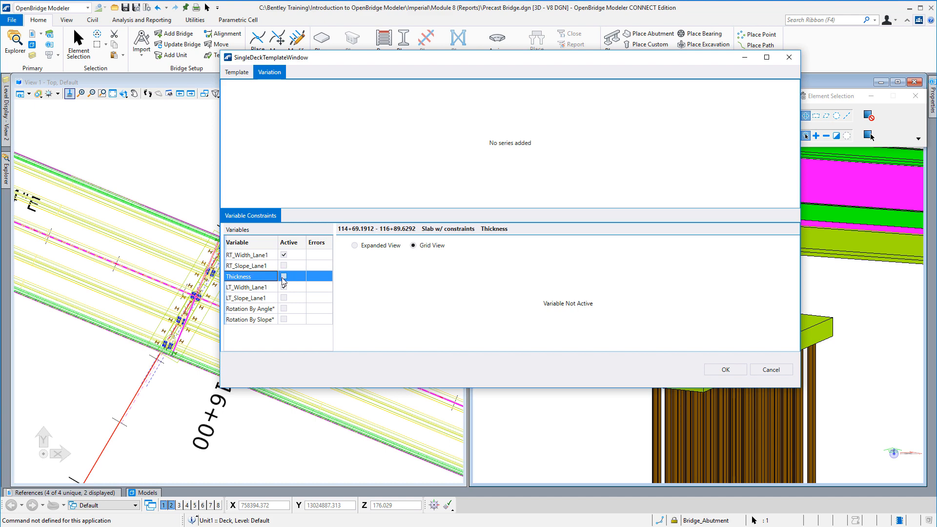
# Activate Thickness and view the SupportLine, Ratio By Span and Station modes
pyautogui.click(283, 277)
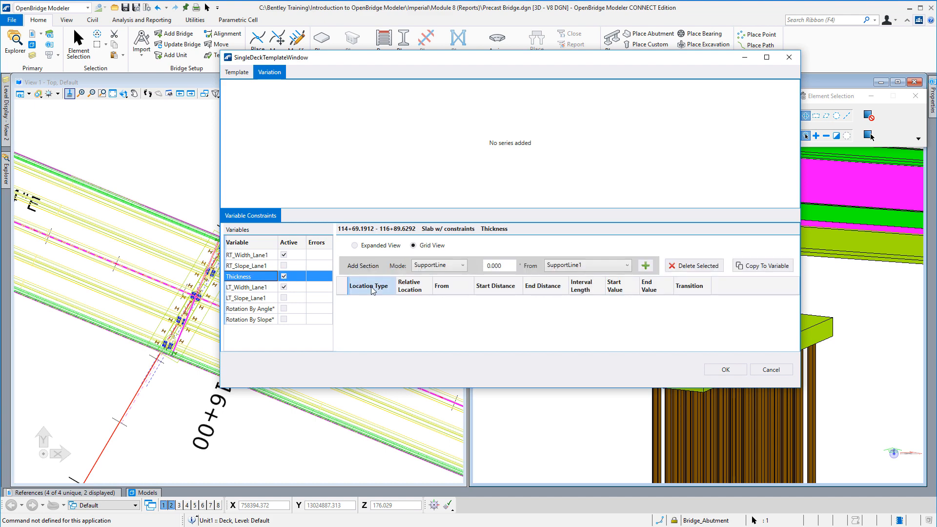
pyautogui.moveTo(619, 330)
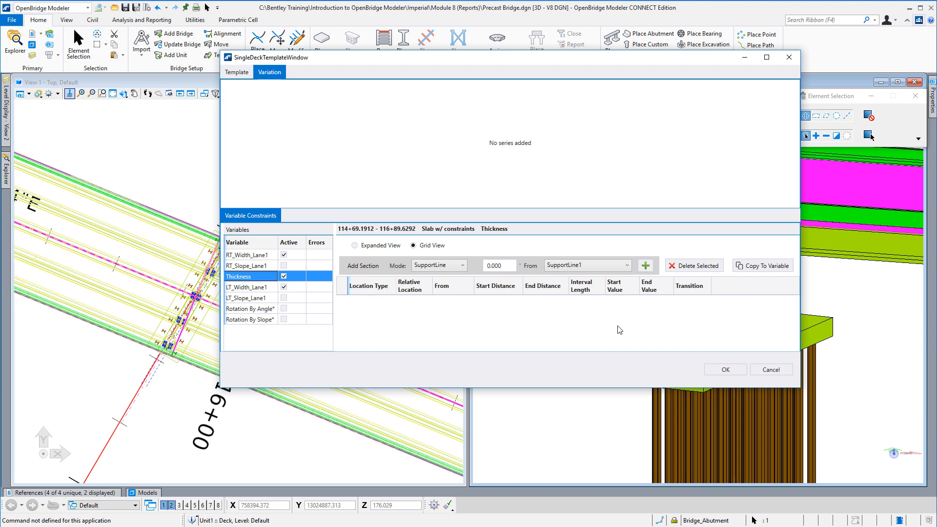
pyautogui.moveTo(578, 309)
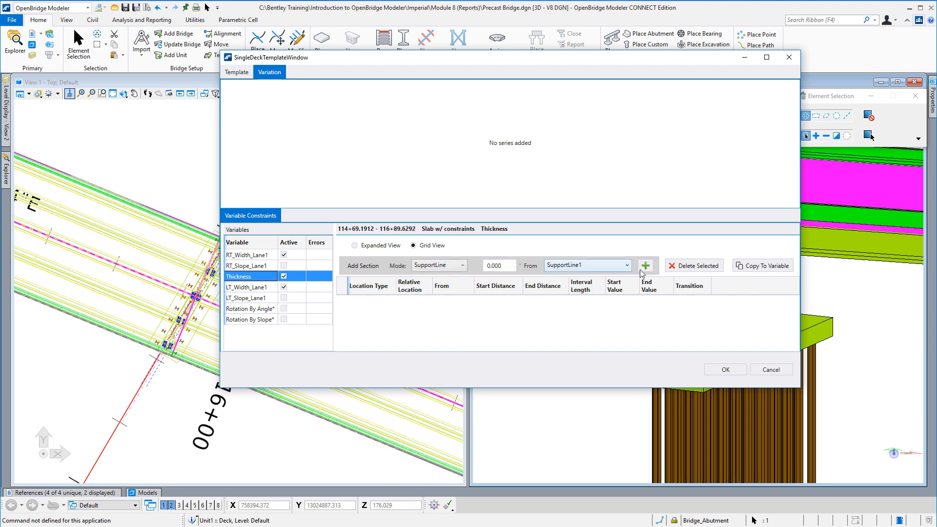
pyautogui.moveTo(493, 277)
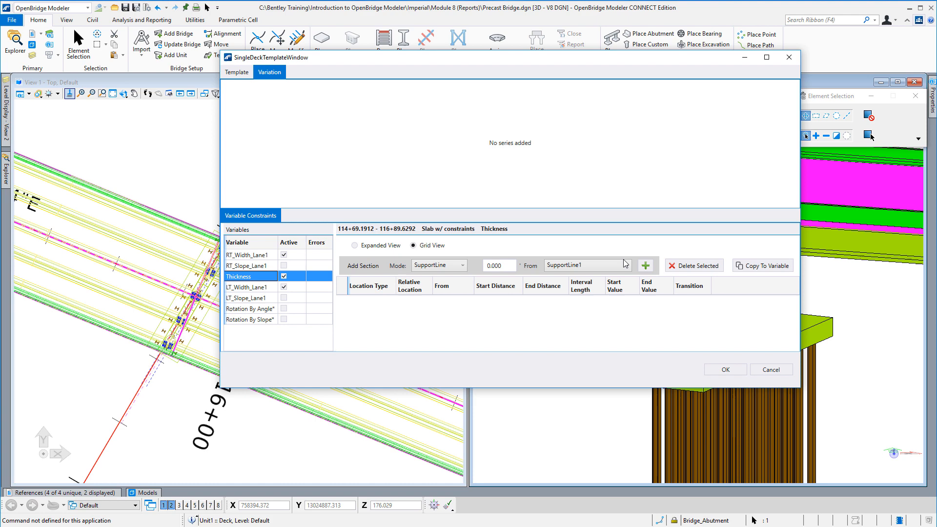
pyautogui.click(438, 266)
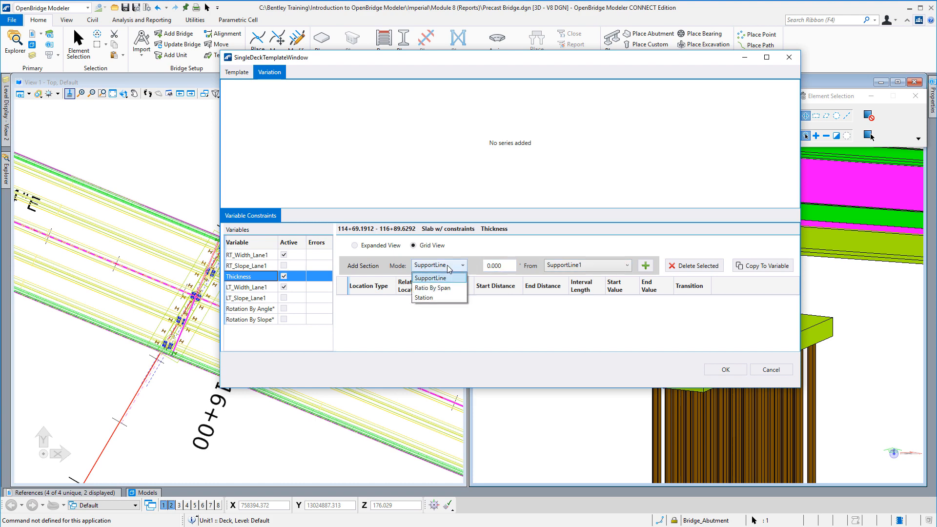
pyautogui.moveTo(436, 287)
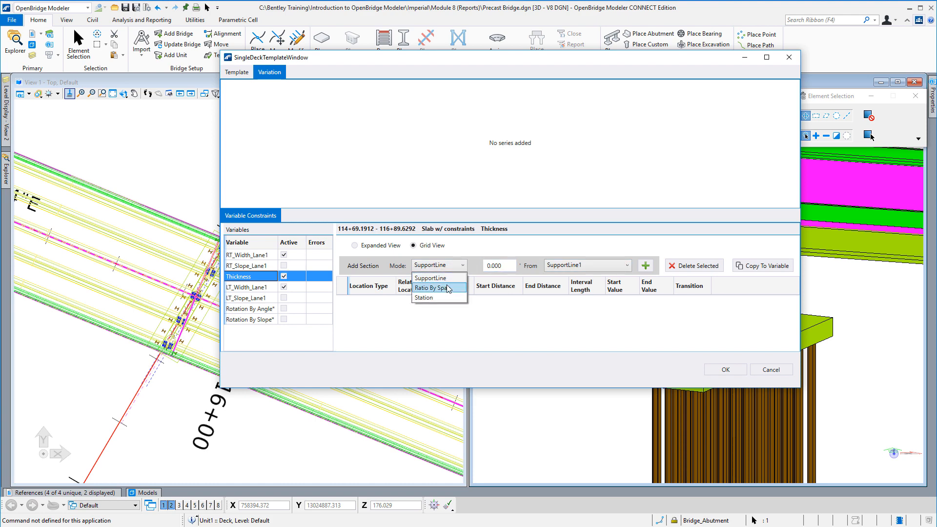
pyautogui.moveTo(438, 298)
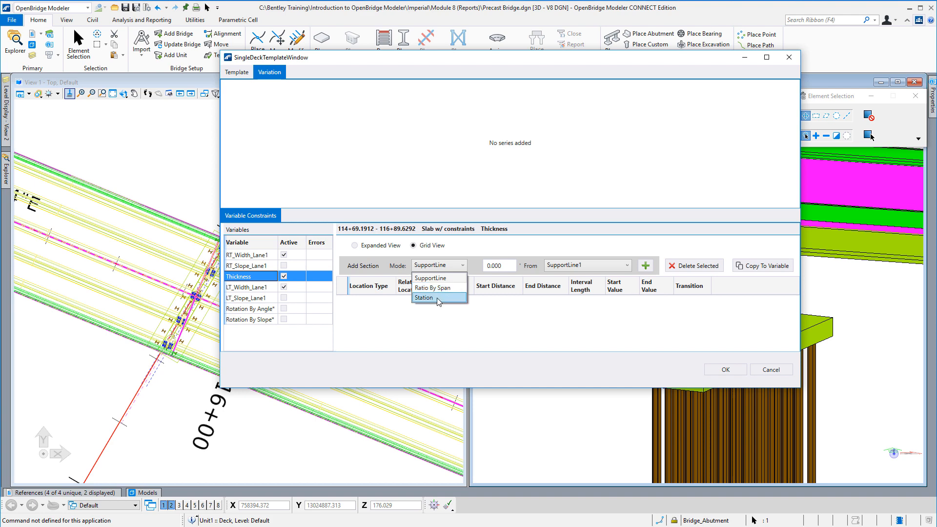
pyautogui.moveTo(516, 251)
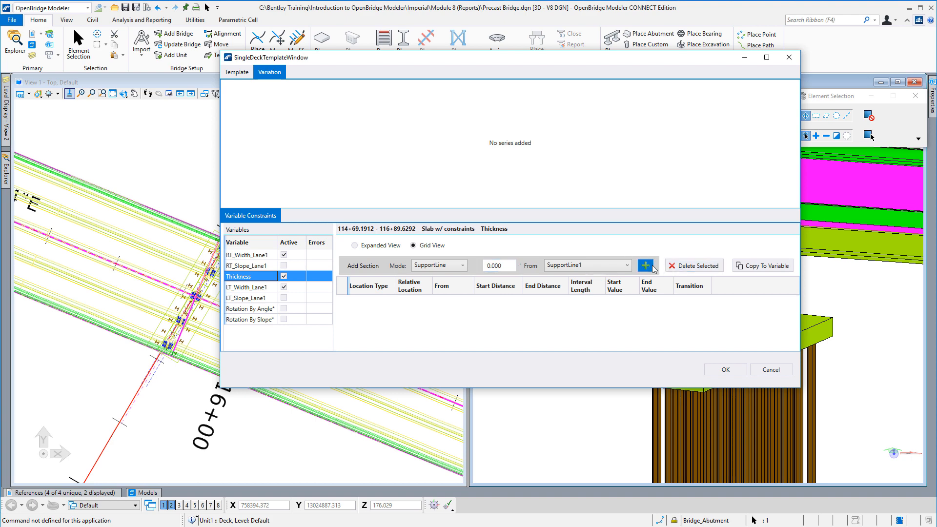
# Add a SupportLine1 Thickness section at -0.820 and select its offset value
pyautogui.click(645, 265)
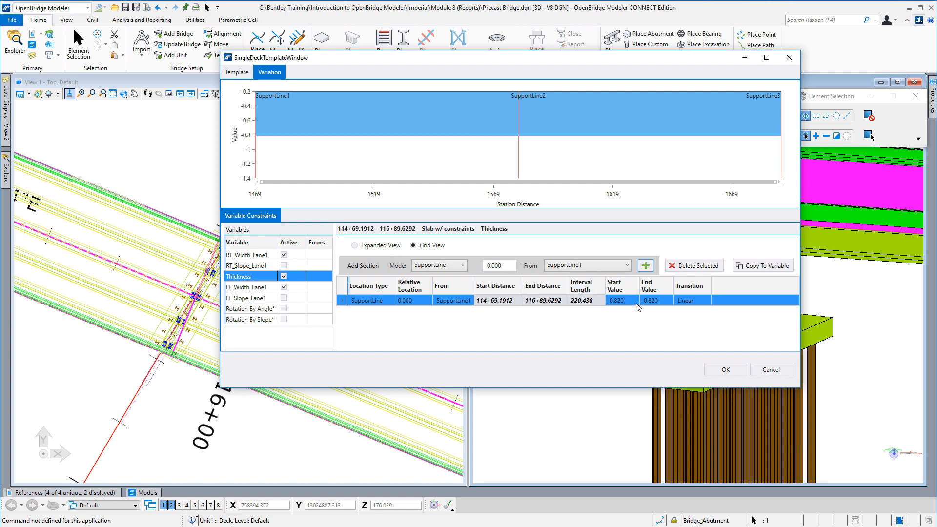
pyautogui.moveTo(648, 310)
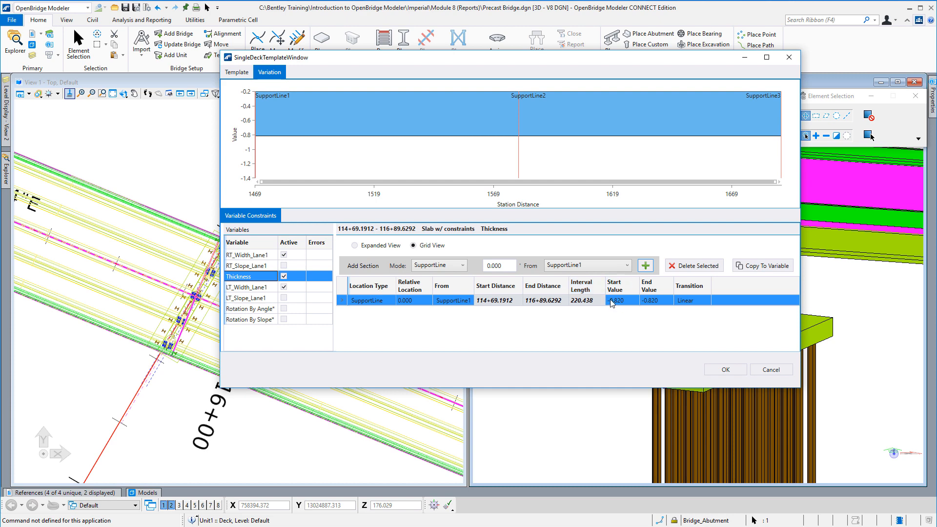
pyautogui.moveTo(665, 301)
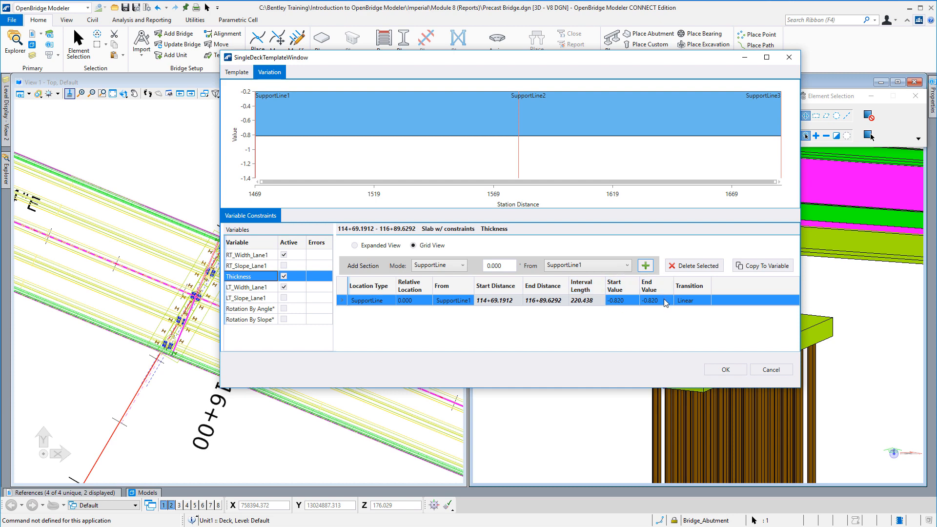
pyautogui.moveTo(716, 292)
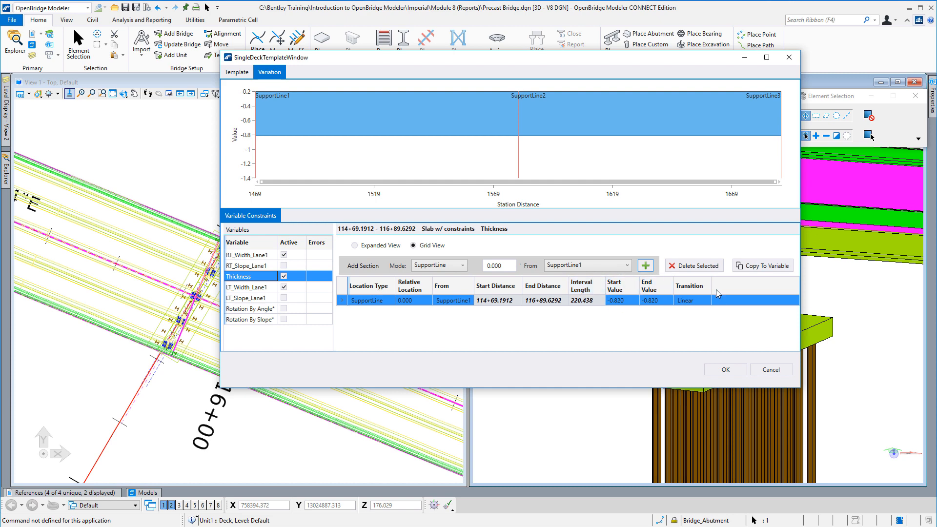
pyautogui.moveTo(687, 309)
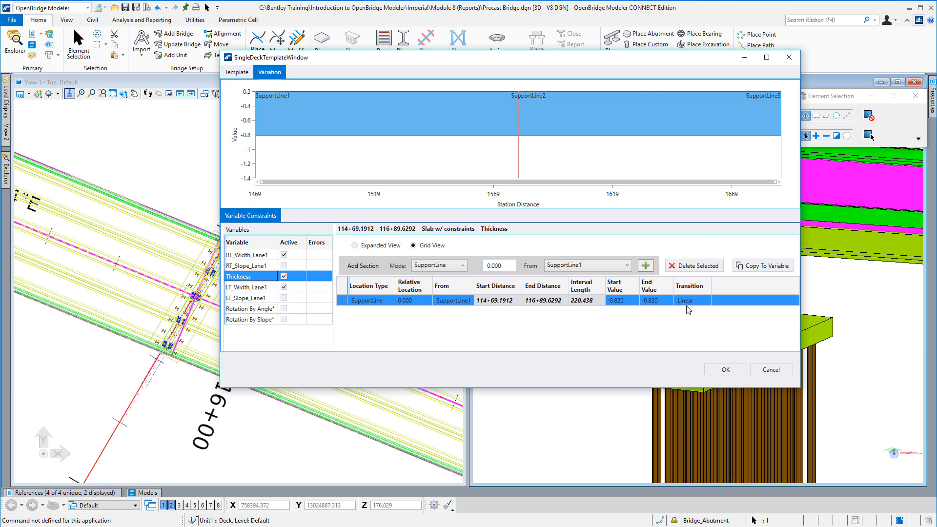
pyautogui.click(499, 266)
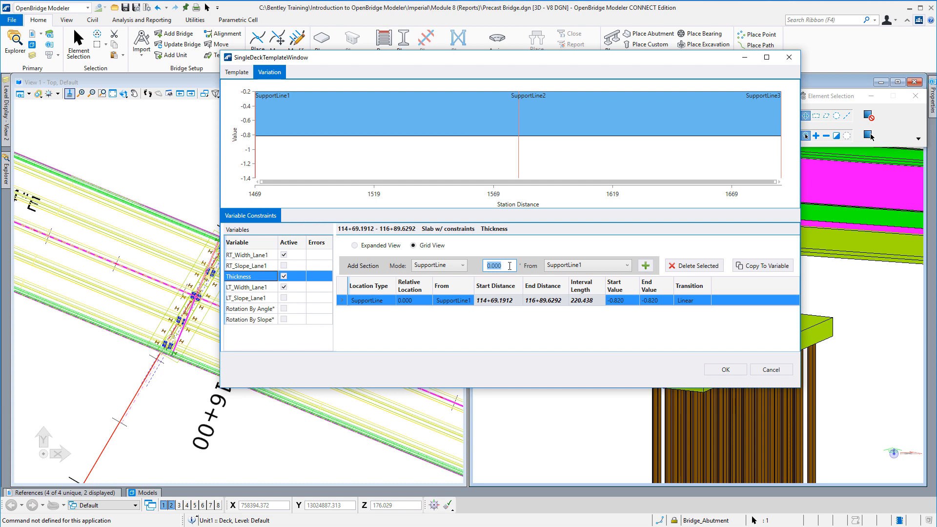
# Add a section 20 ft from SupportLine1 with start and end values -0.750
pyautogui.write('20')
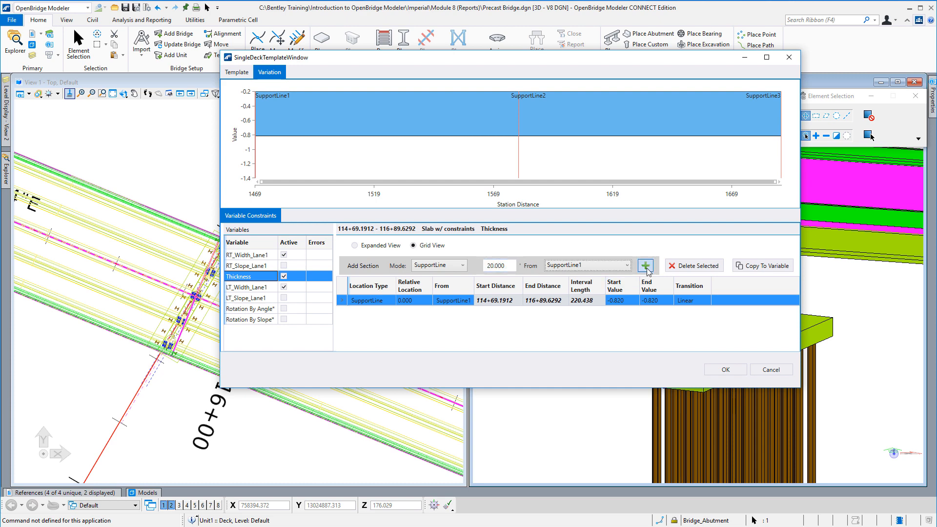
pyautogui.click(645, 266)
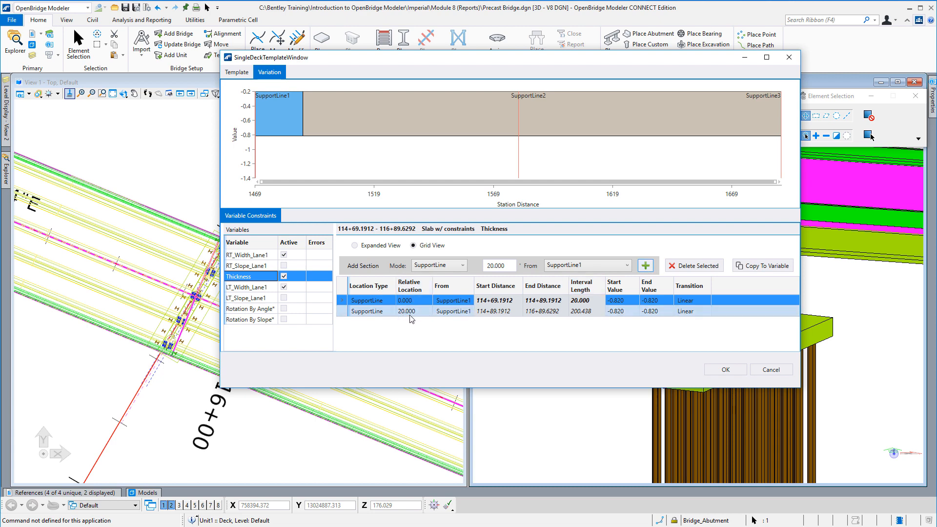
pyautogui.moveTo(460, 319)
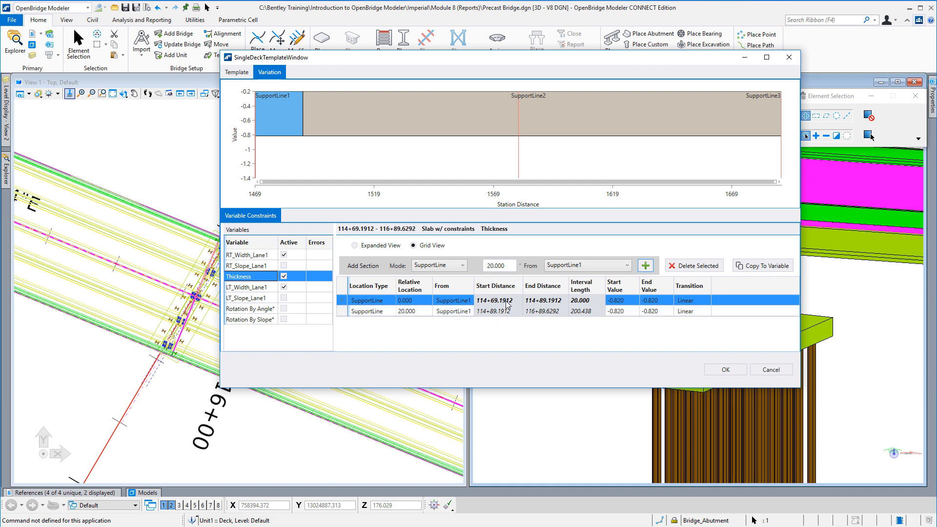
pyautogui.click(620, 311)
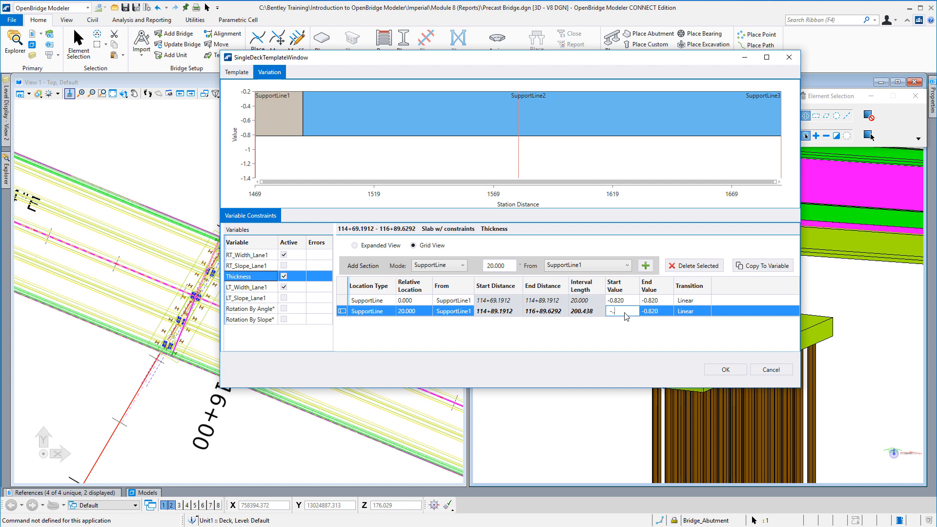
pyautogui.write('-0.750')
pyautogui.click(656, 311)
pyautogui.write('-.9')
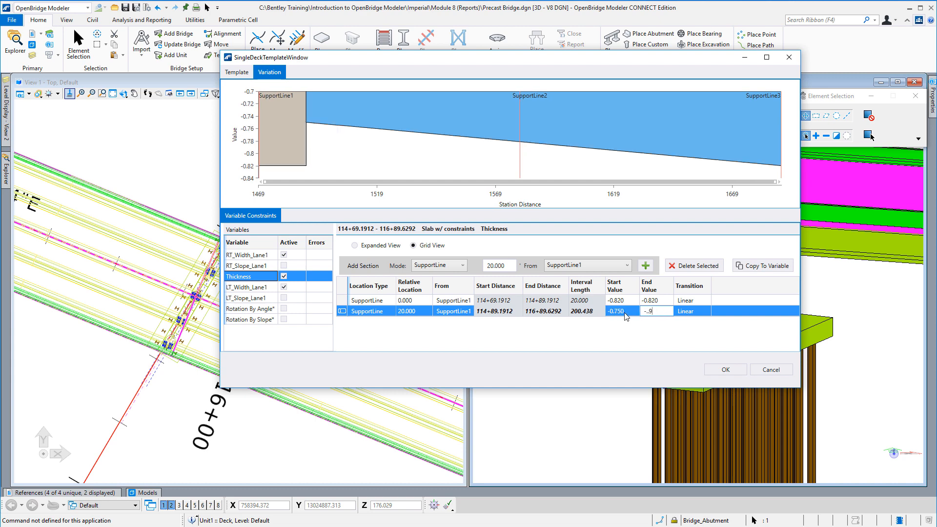
pyautogui.write('-0.750')
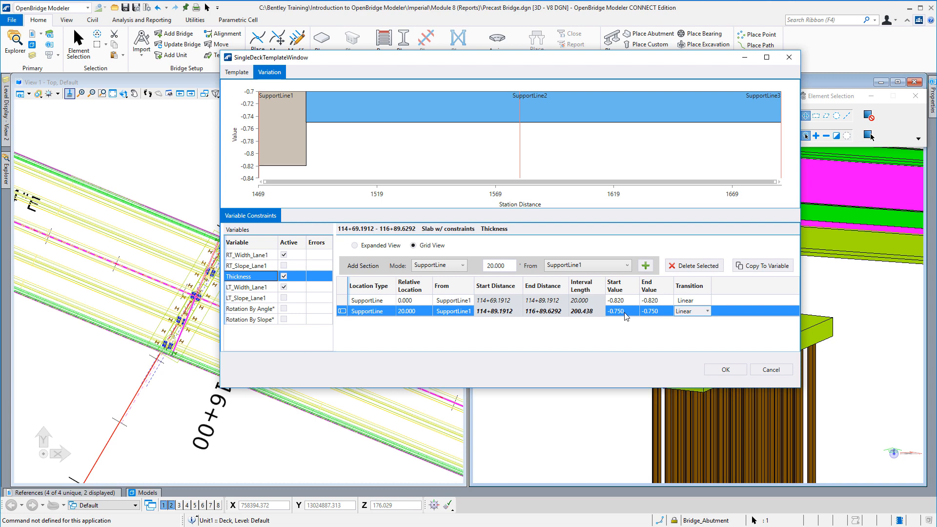
pyautogui.moveTo(561, 315)
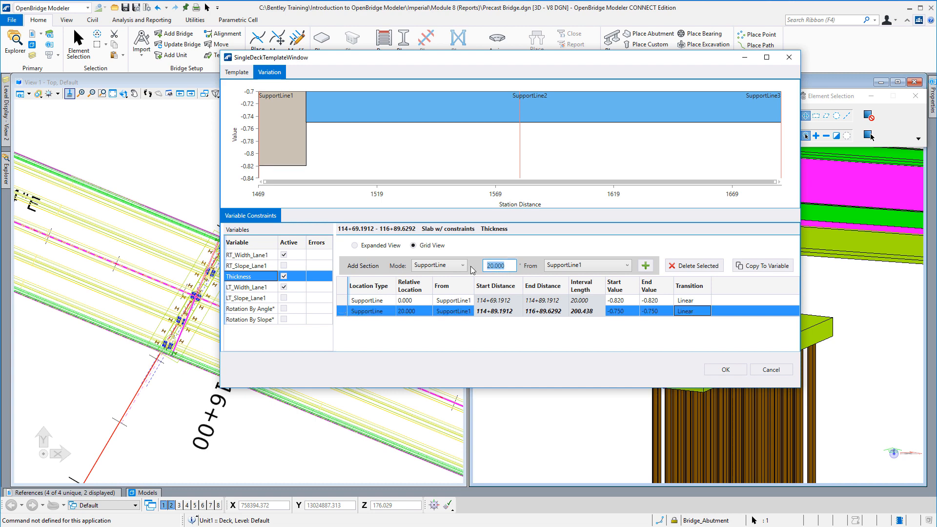
# Add a section at -20 ft offset from SupportLine3
pyautogui.write('-20')
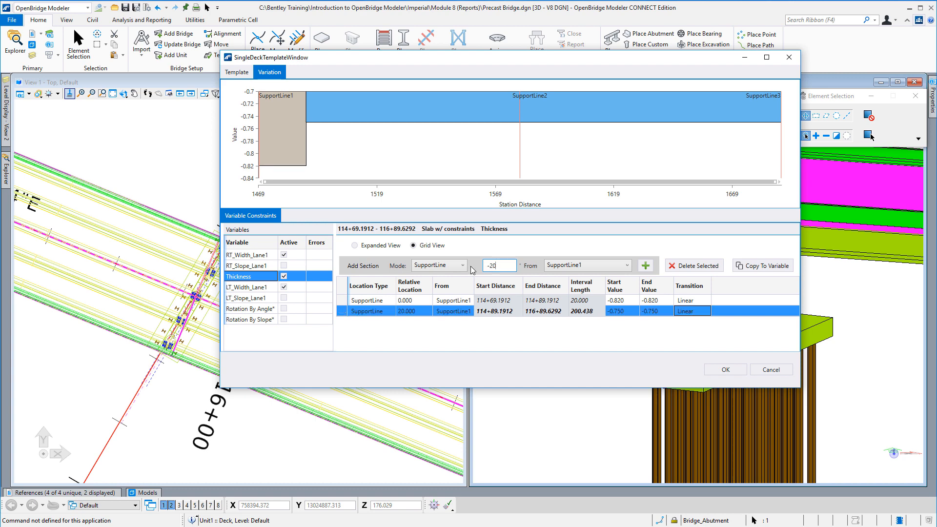
pyautogui.click(642, 265)
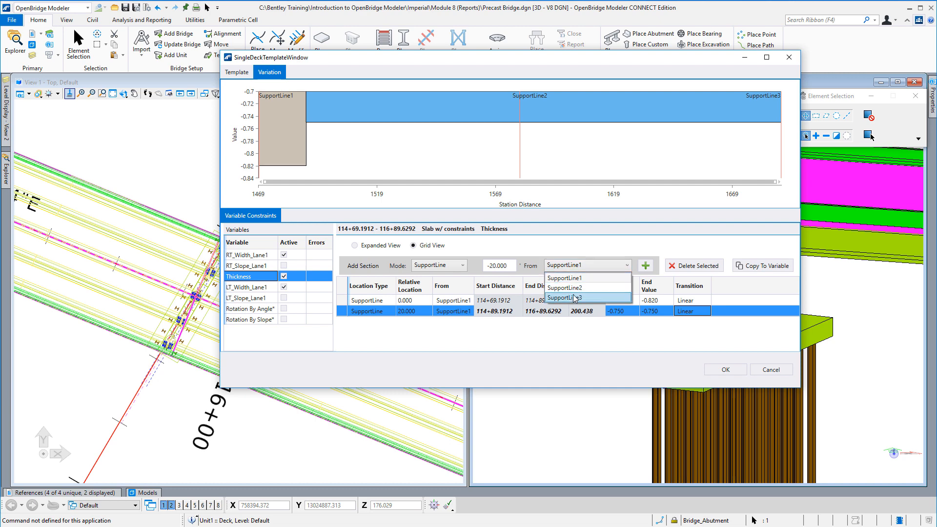
pyautogui.click(567, 298)
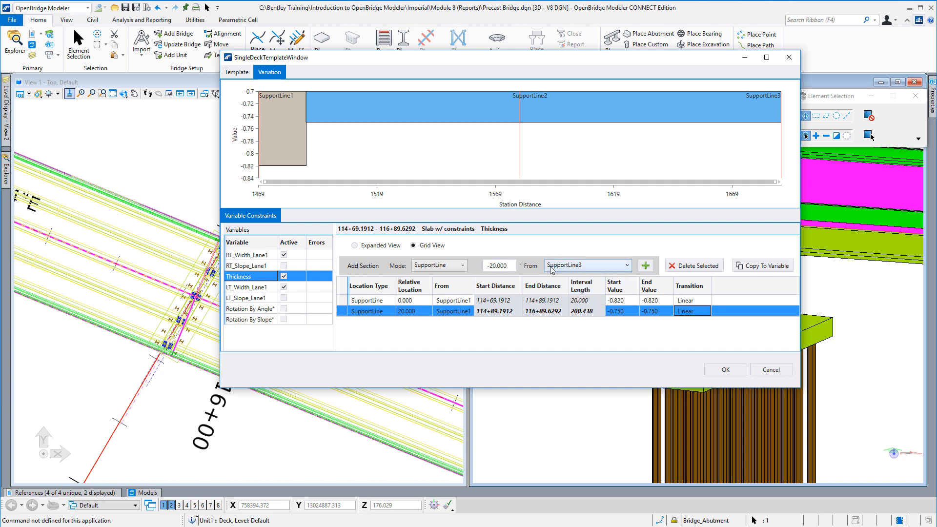
pyautogui.moveTo(636, 279)
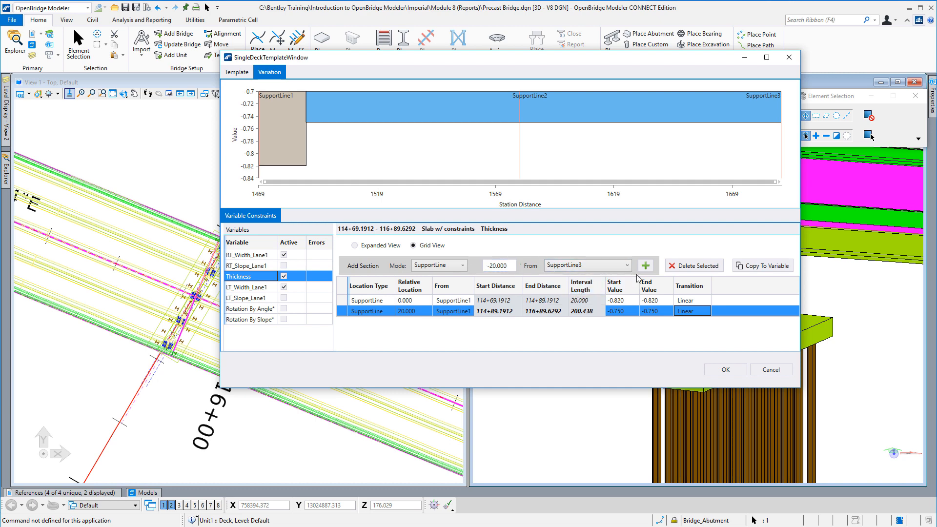
pyautogui.click(645, 265)
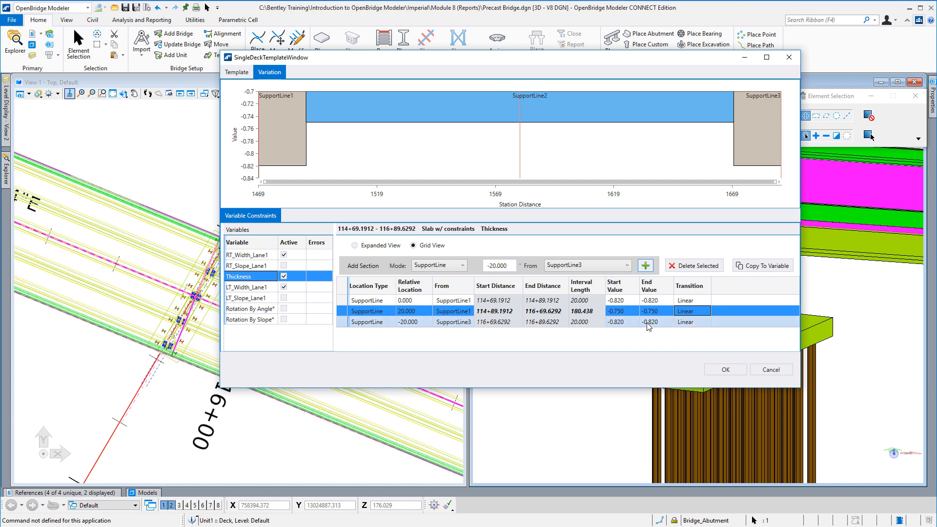
pyautogui.moveTo(631, 329)
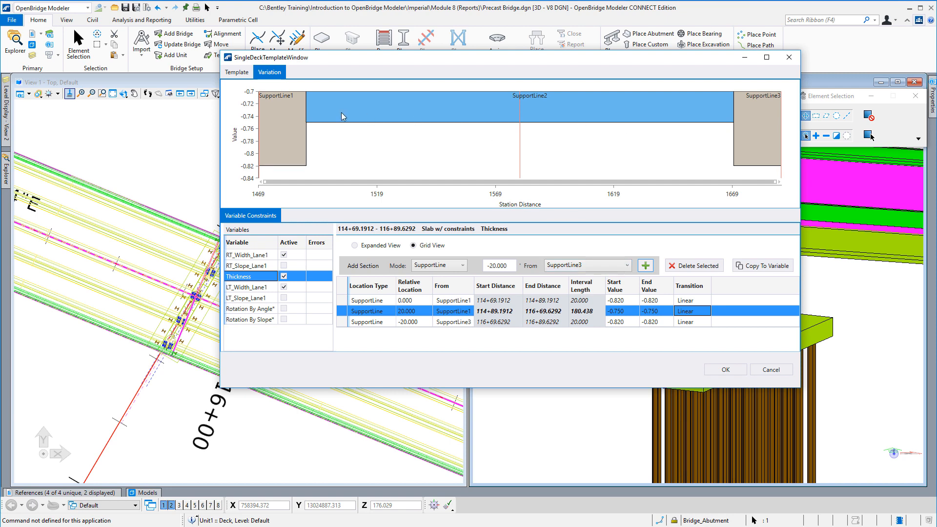
pyautogui.moveTo(628, 124)
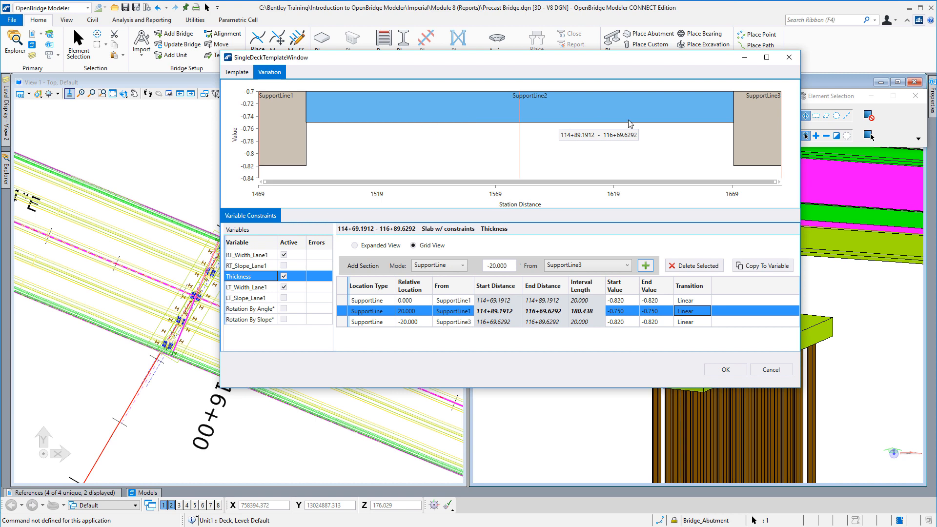
pyautogui.moveTo(588, 166)
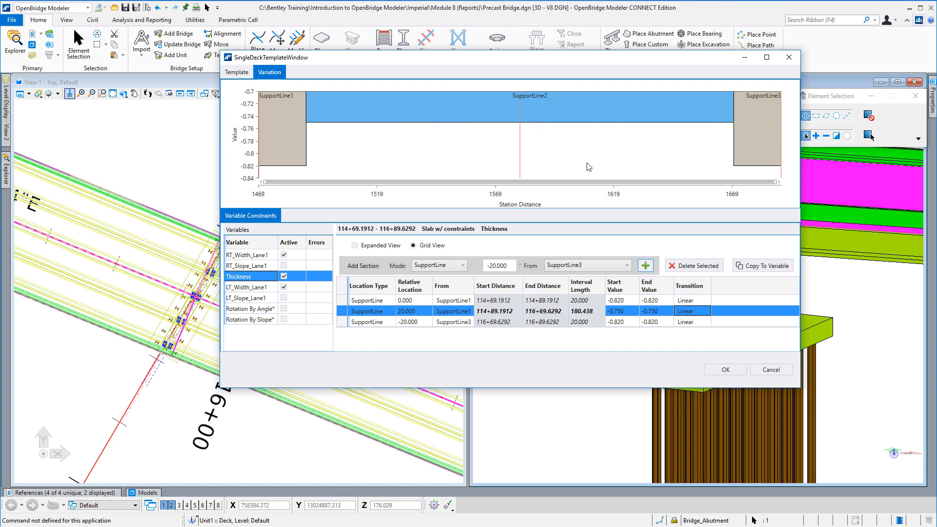
pyautogui.moveTo(267, 171)
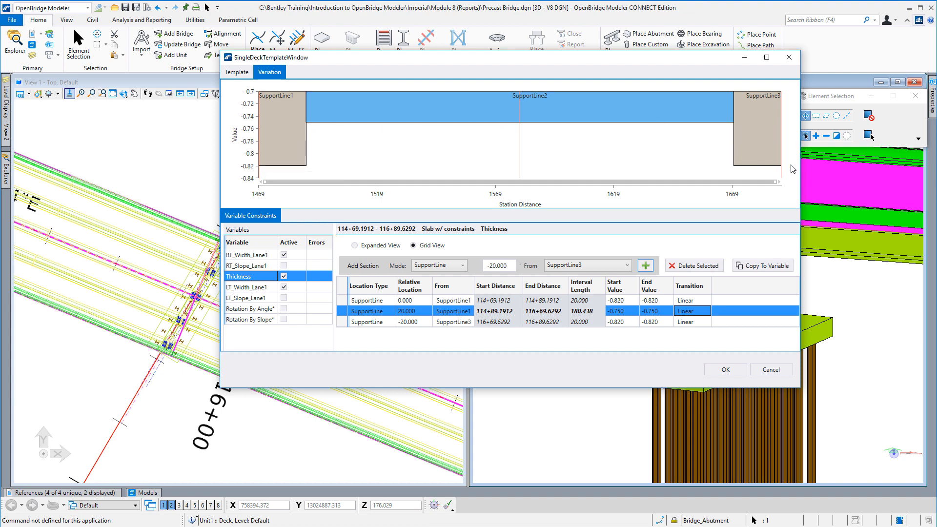
pyautogui.moveTo(601, 162)
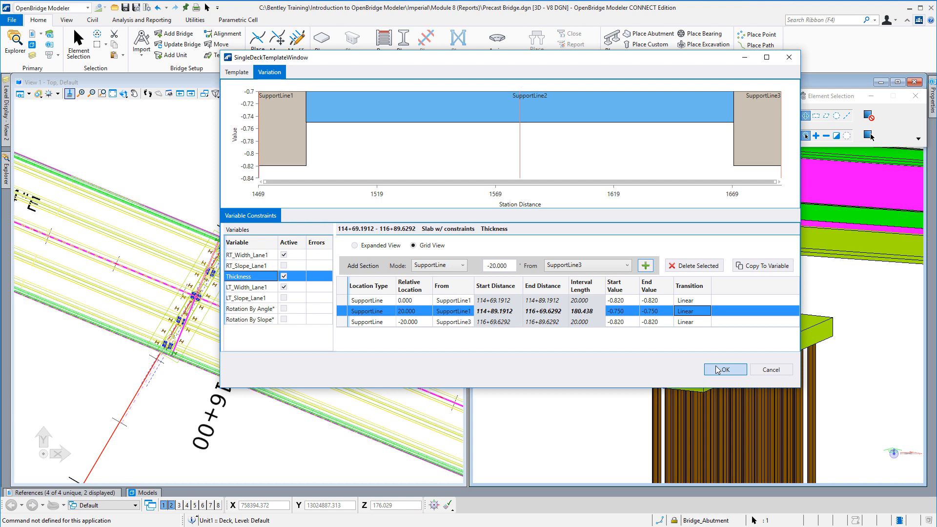
pyautogui.moveTo(762, 266)
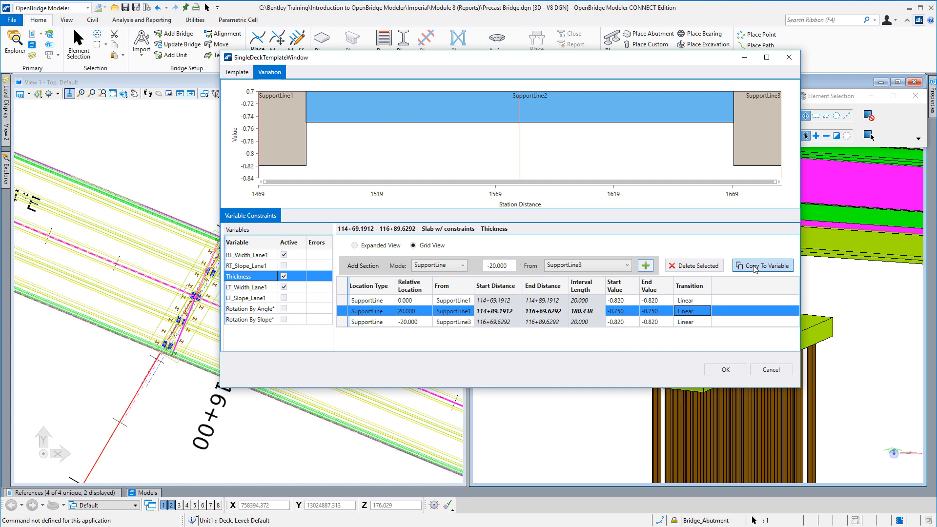
pyautogui.moveTo(753, 260)
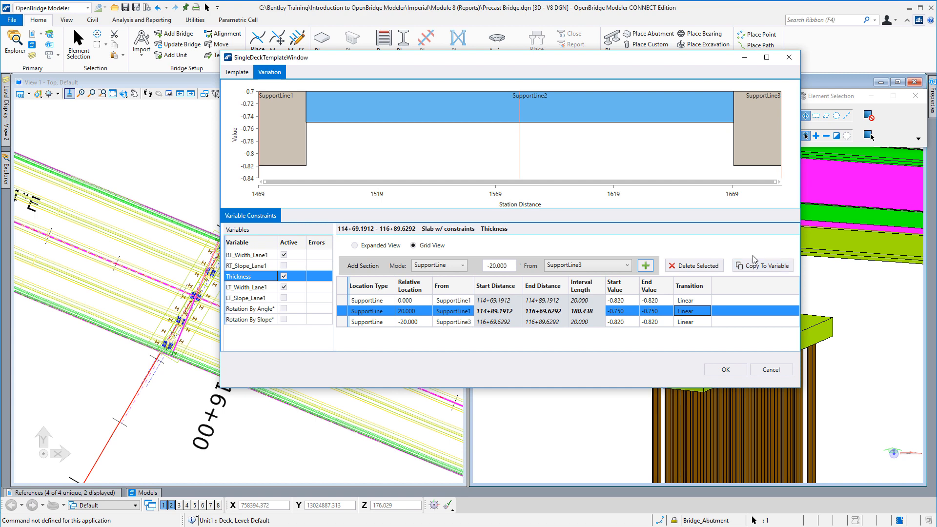
pyautogui.moveTo(762, 265)
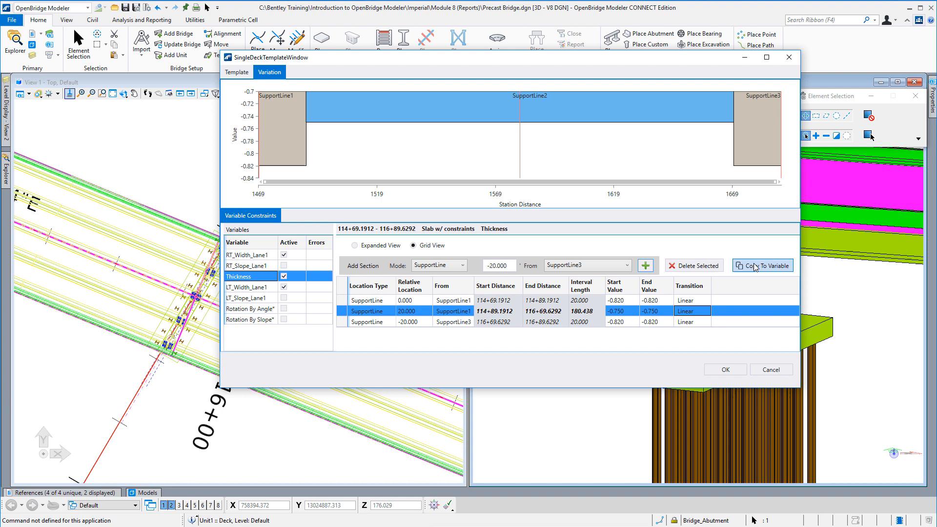